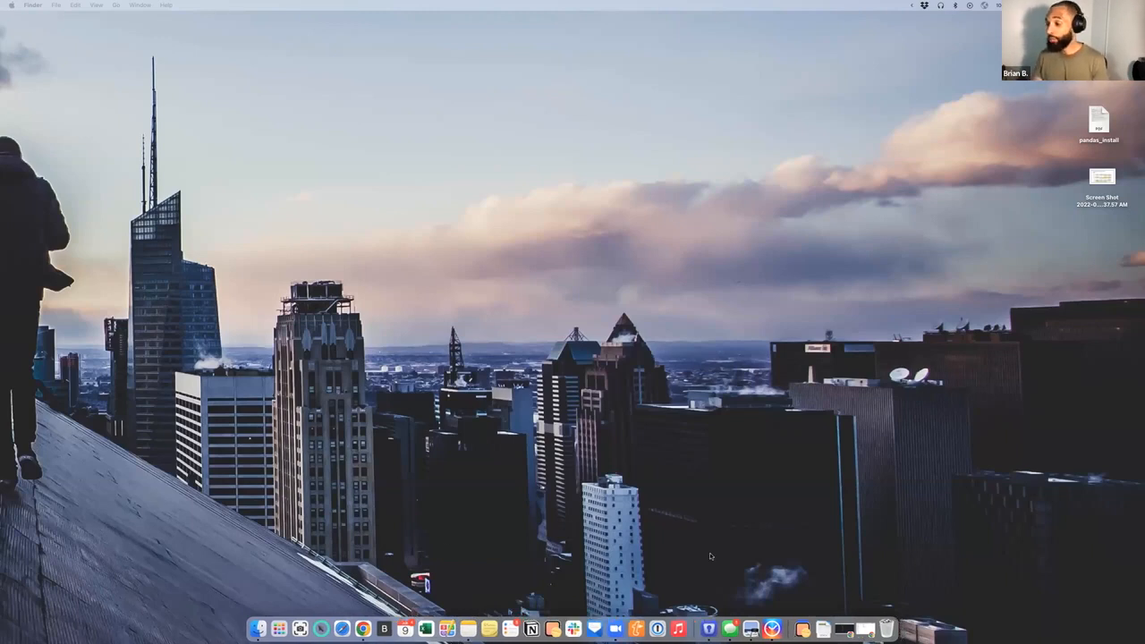
mouse_move(532, 629)
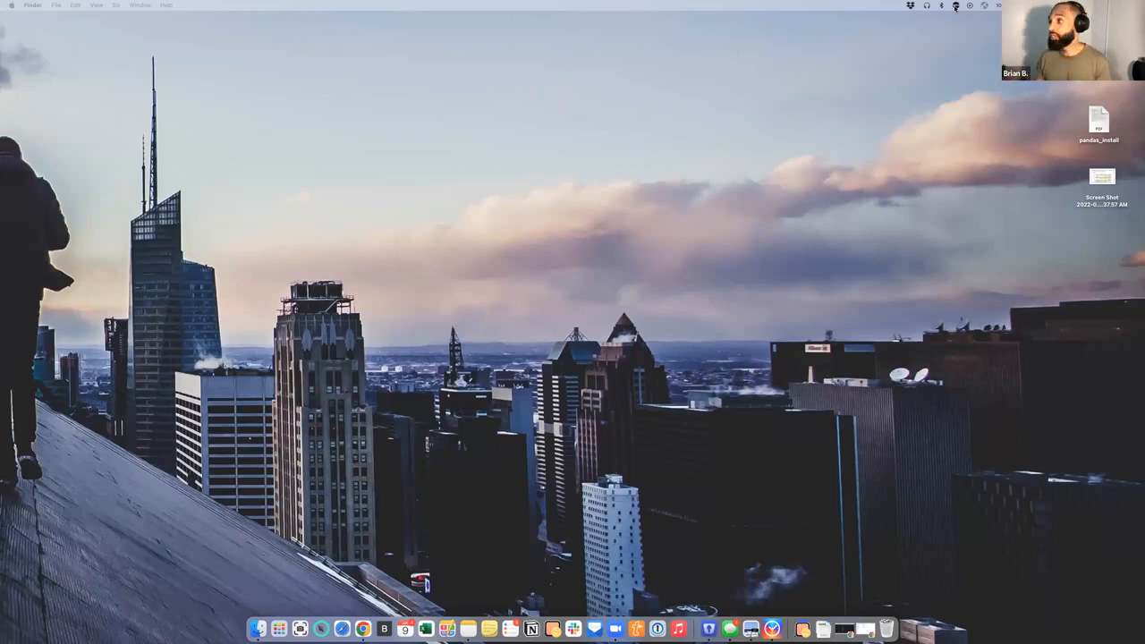
Step: Open the Amphetamine menu-bar menu showing the Start New Session options
click(955, 6)
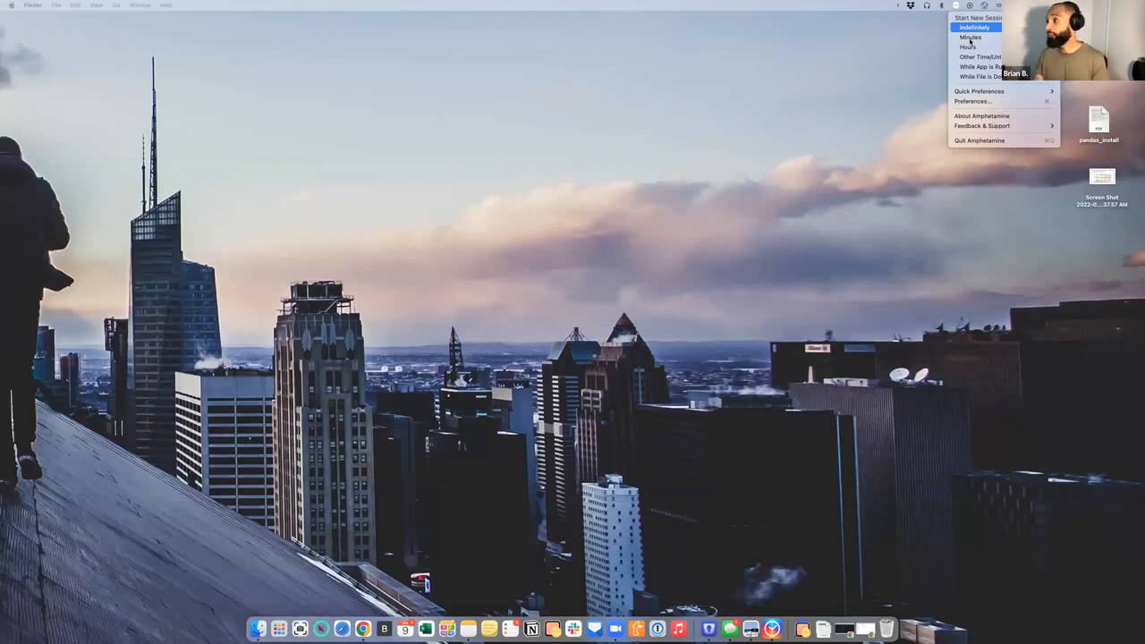
mouse_move(971, 37)
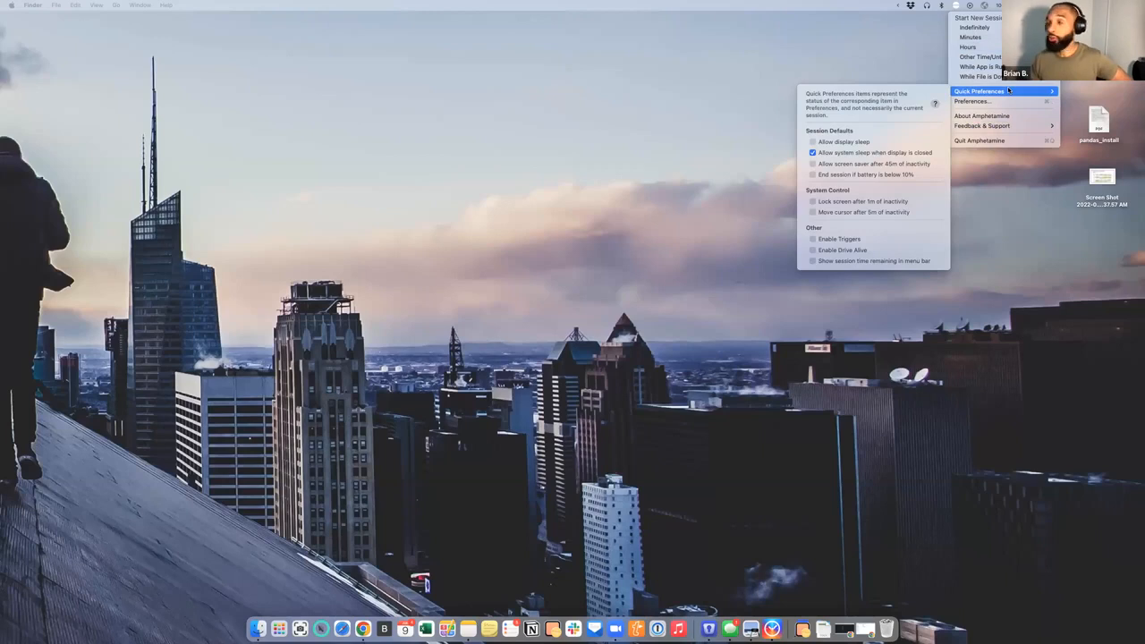
mouse_move(979, 76)
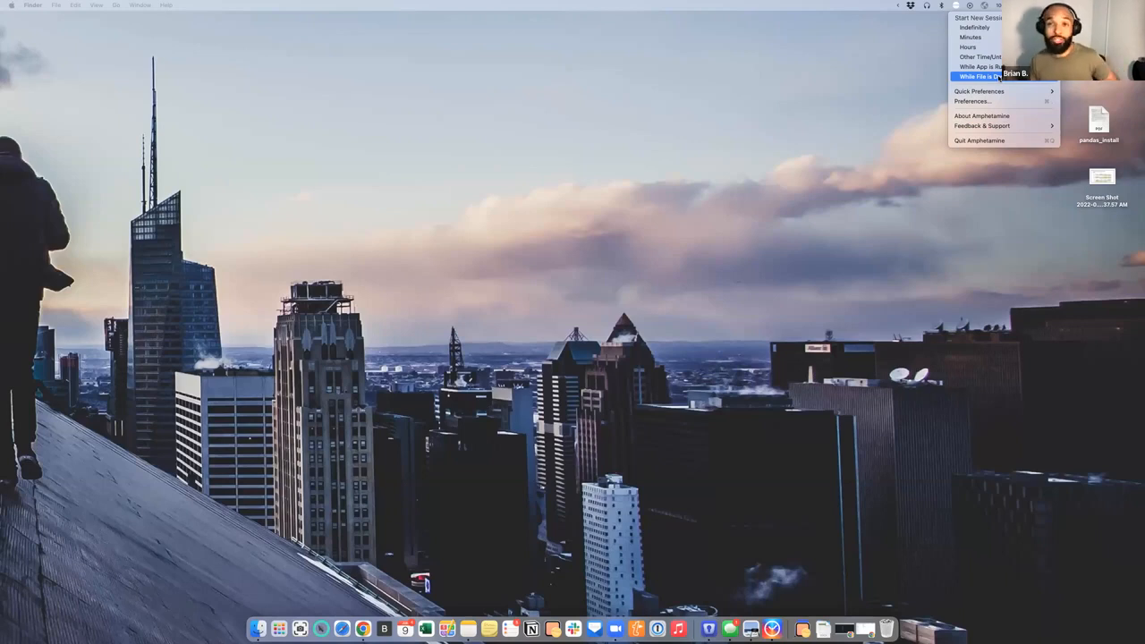
Step: Open the While App is Running picker, then cancel it without choosing an app
click(982, 67)
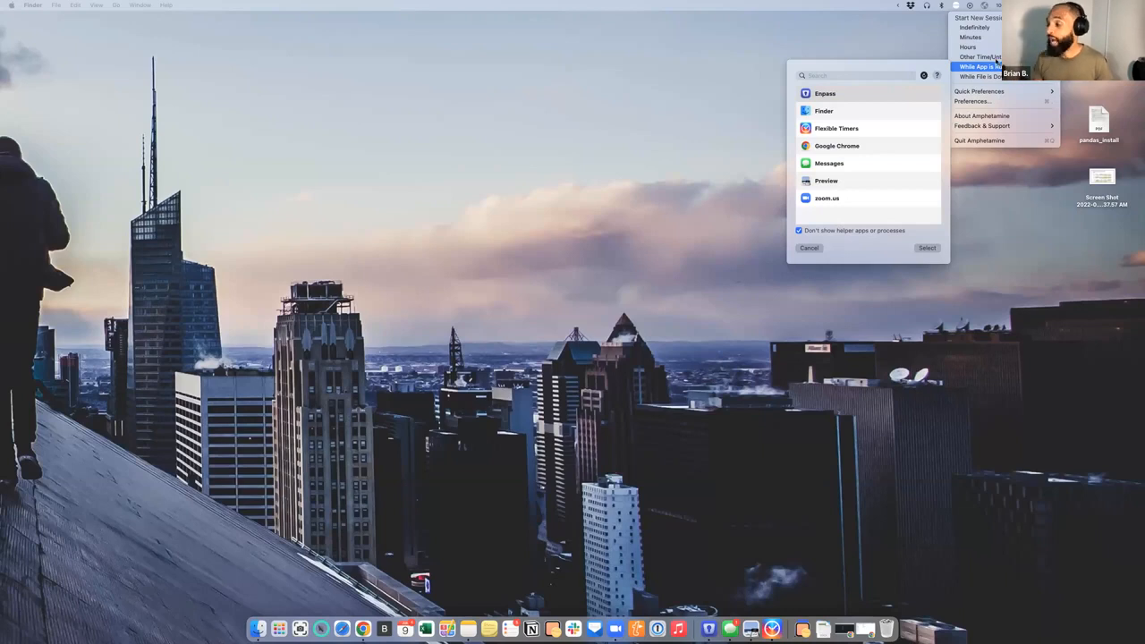
click(809, 248)
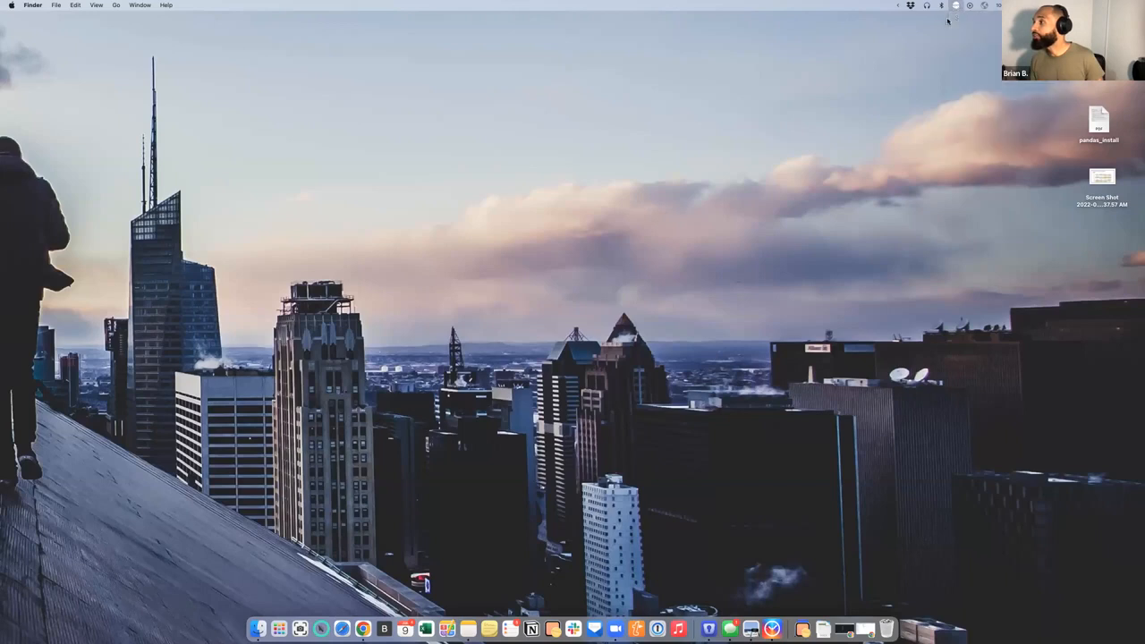
Step: Reopen the Amphetamine menu to show the Start New Session durations again
click(954, 5)
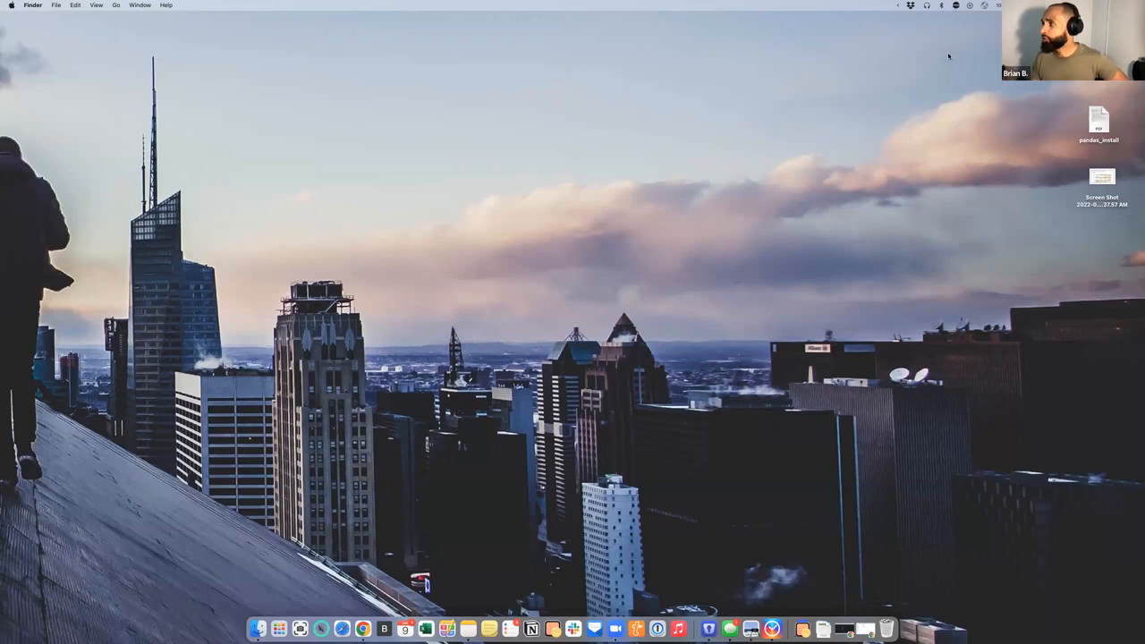
click(956, 5)
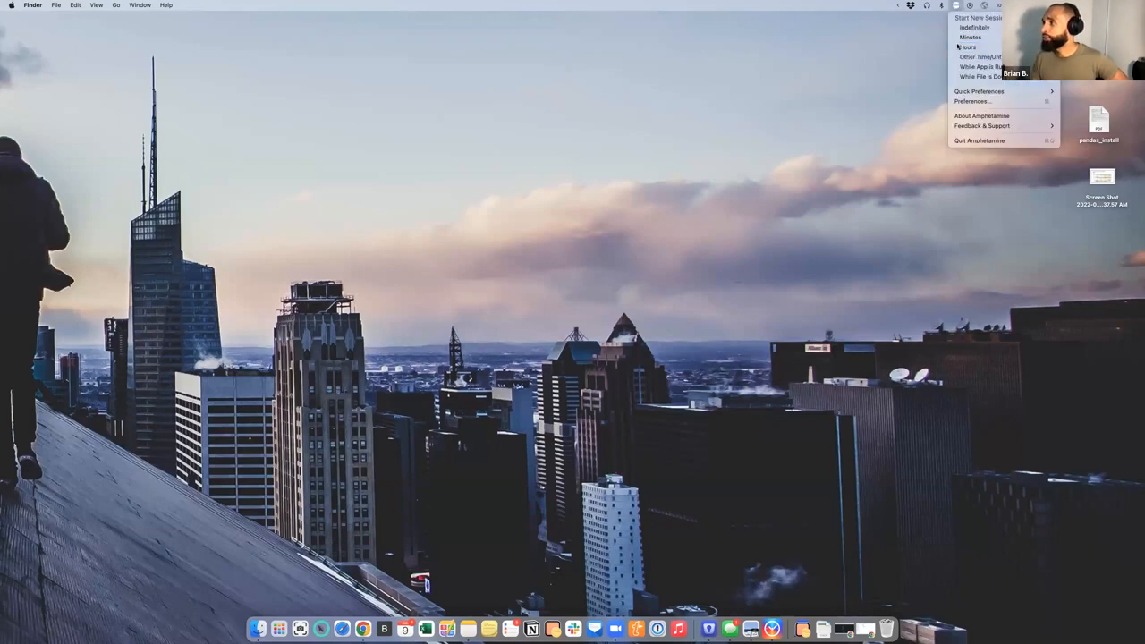